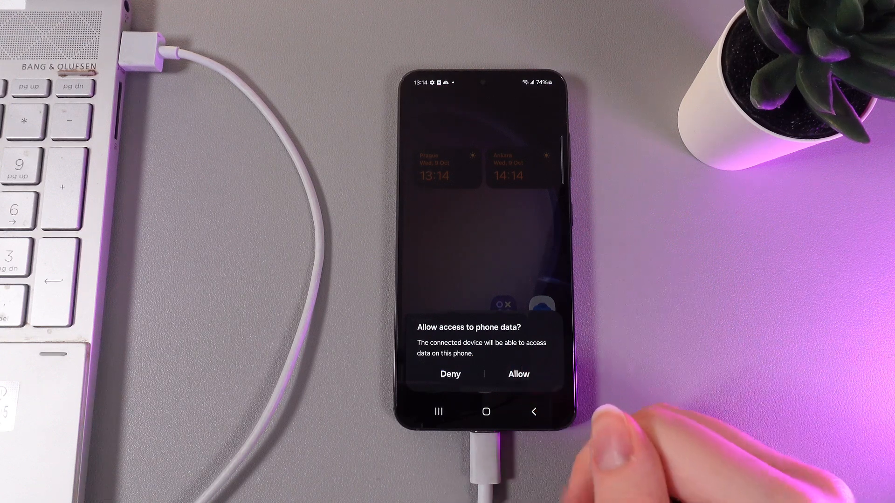
Allow the USB-connected laptop to access the phone's data for file transfer
{"action": "left_click", "coordinate": [518, 375]}
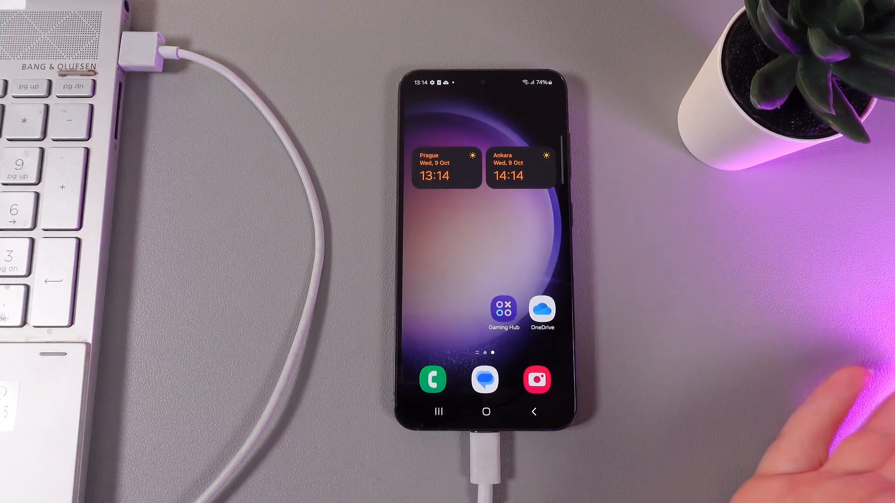